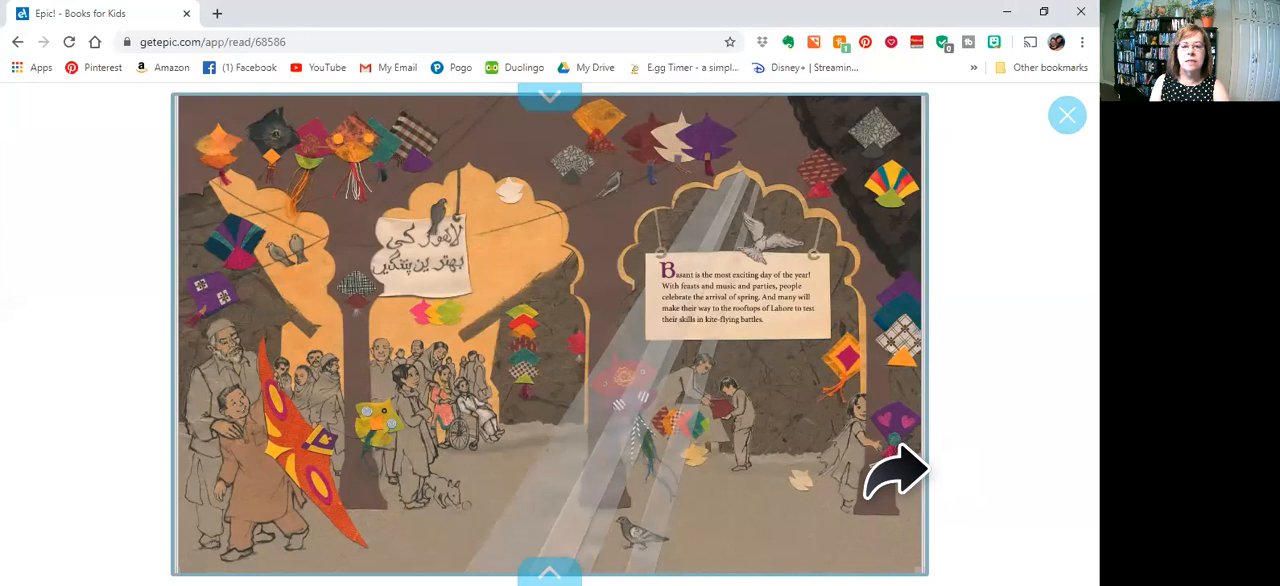
Page forward past the festival and family pages to the rooftop spread with the big orange kite
left_click(900, 470)
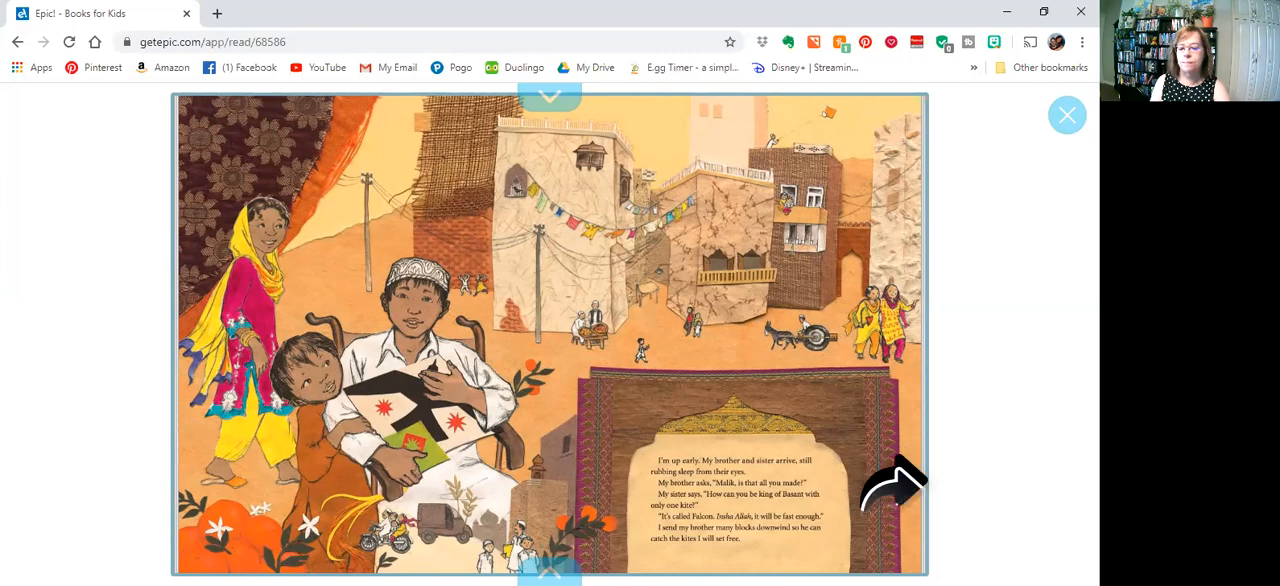
left_click(892, 488)
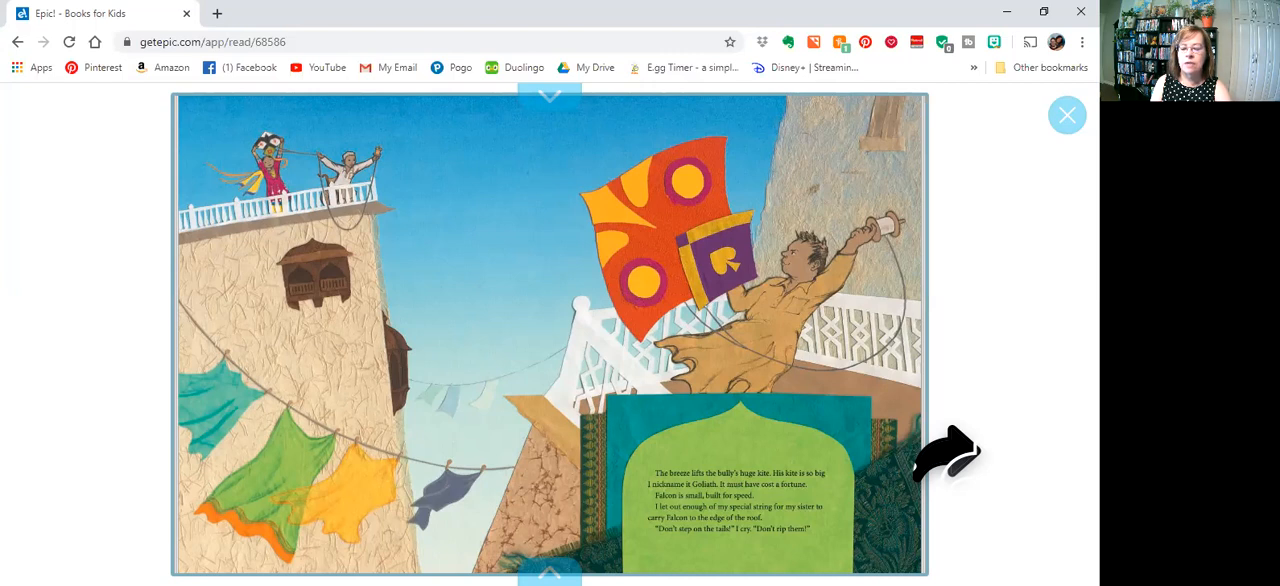
mouse_move(884, 500)
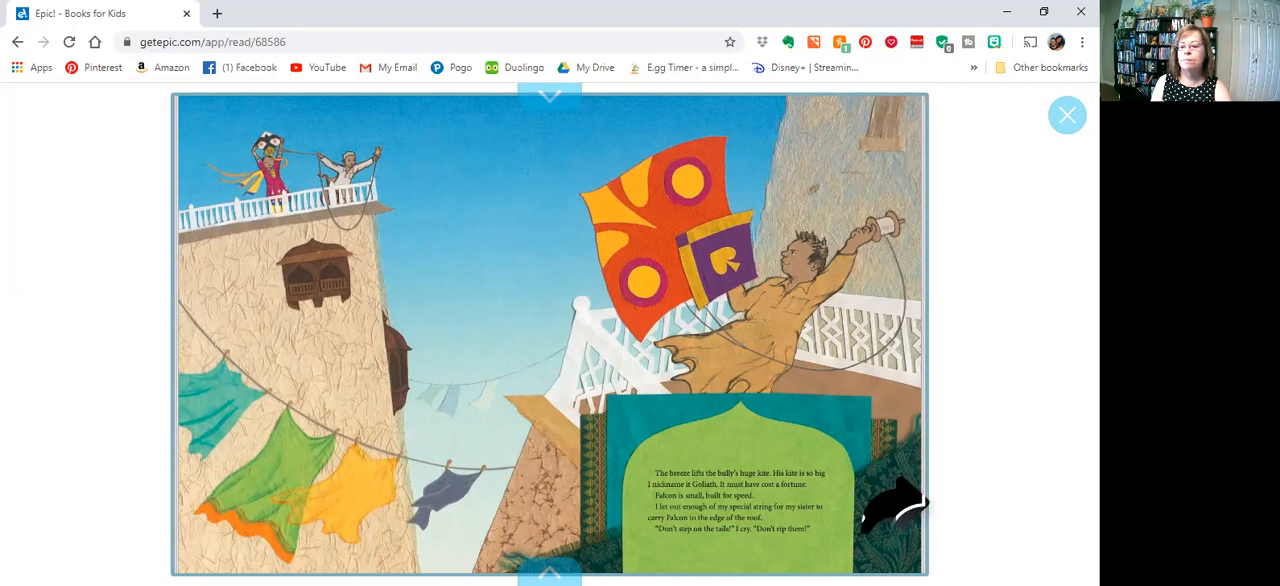
Page forward through the sky-battle scene to the spread where the sister grabs the falling kite string
left_click(548, 572)
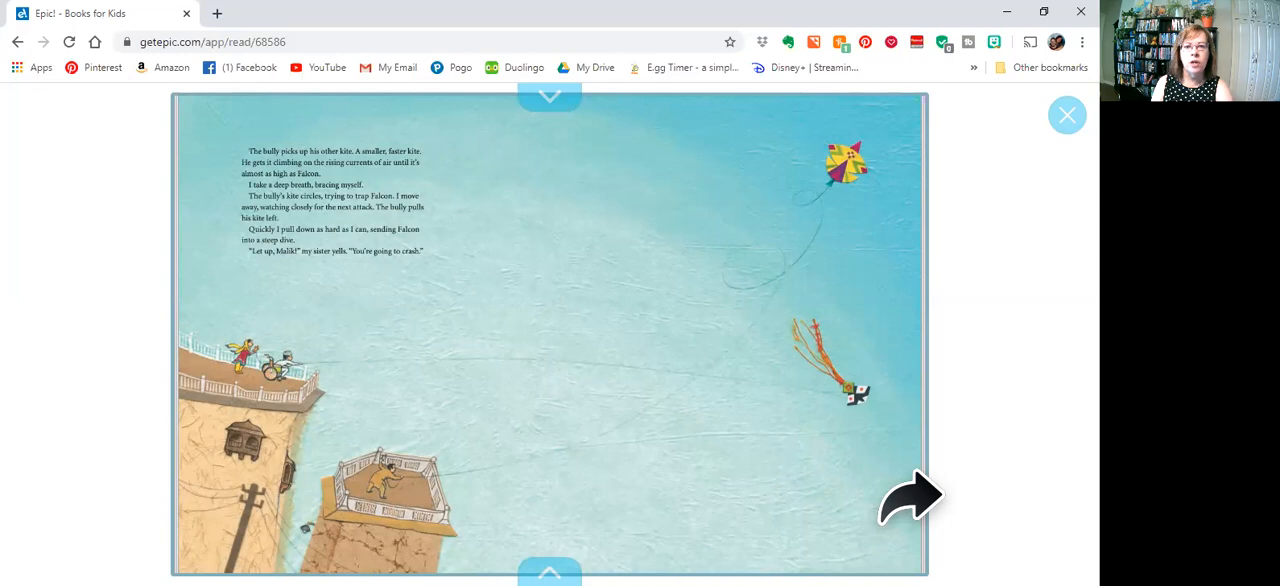
left_click(910, 496)
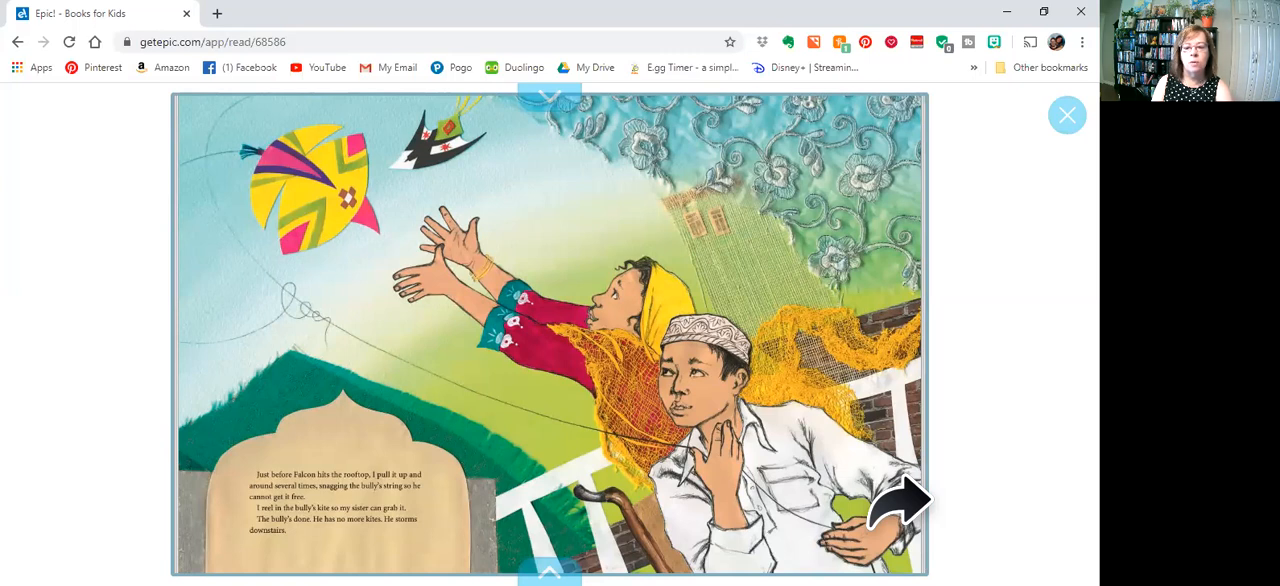
Page forward through the kite-filled skies to the sister hooking kites from a tree with a bamboo pole
left_click(898, 500)
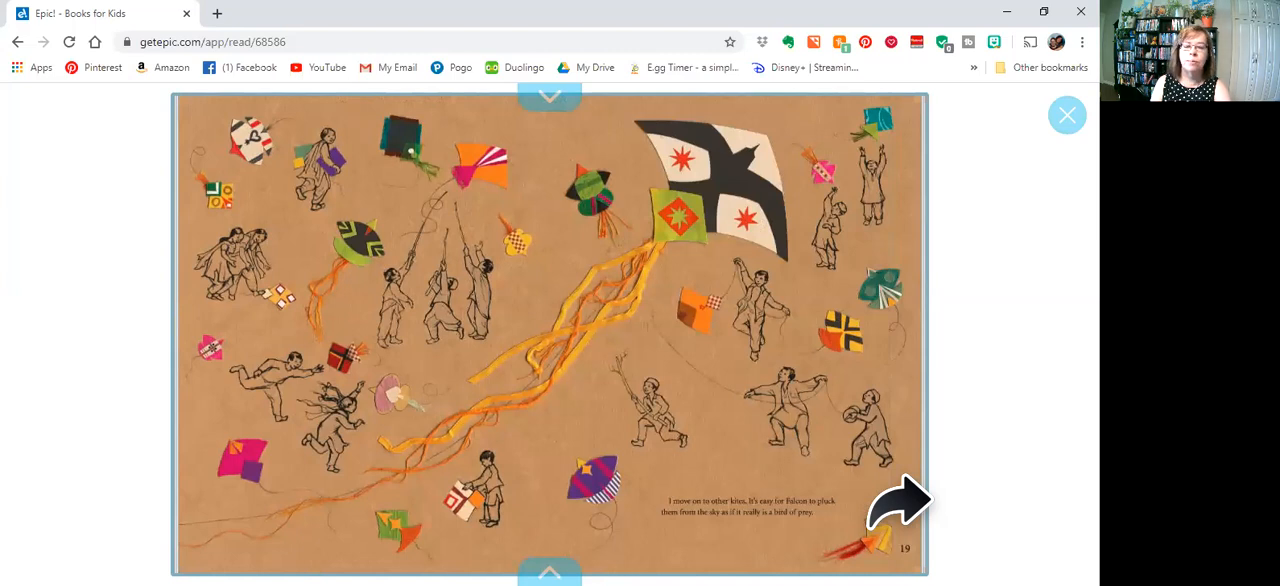
left_click(898, 500)
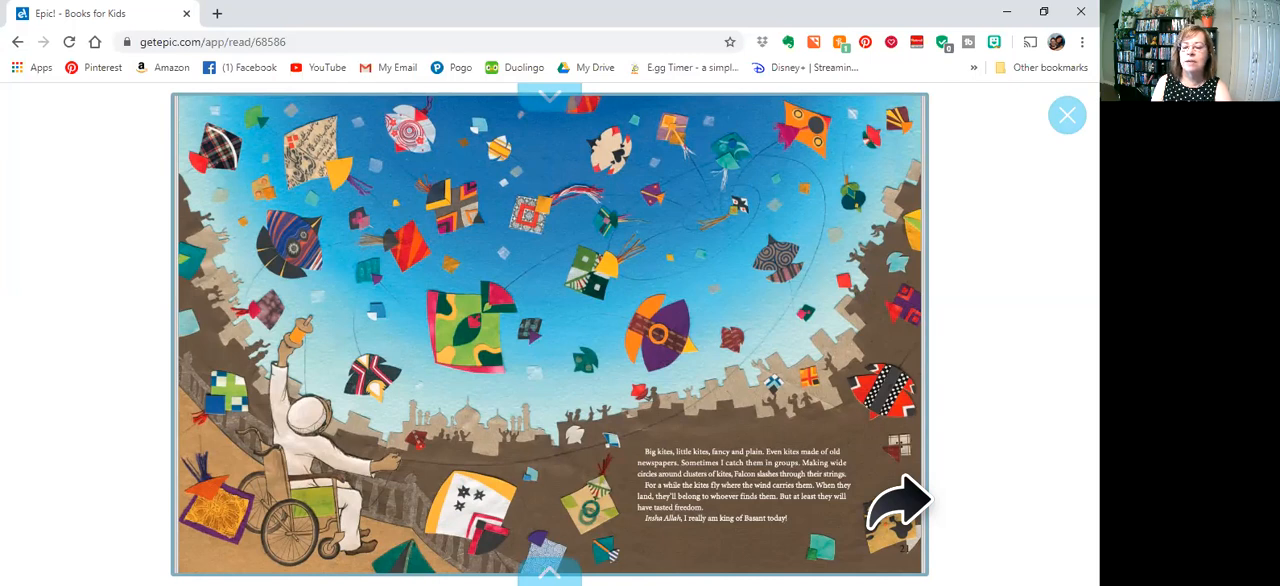
left_click(898, 504)
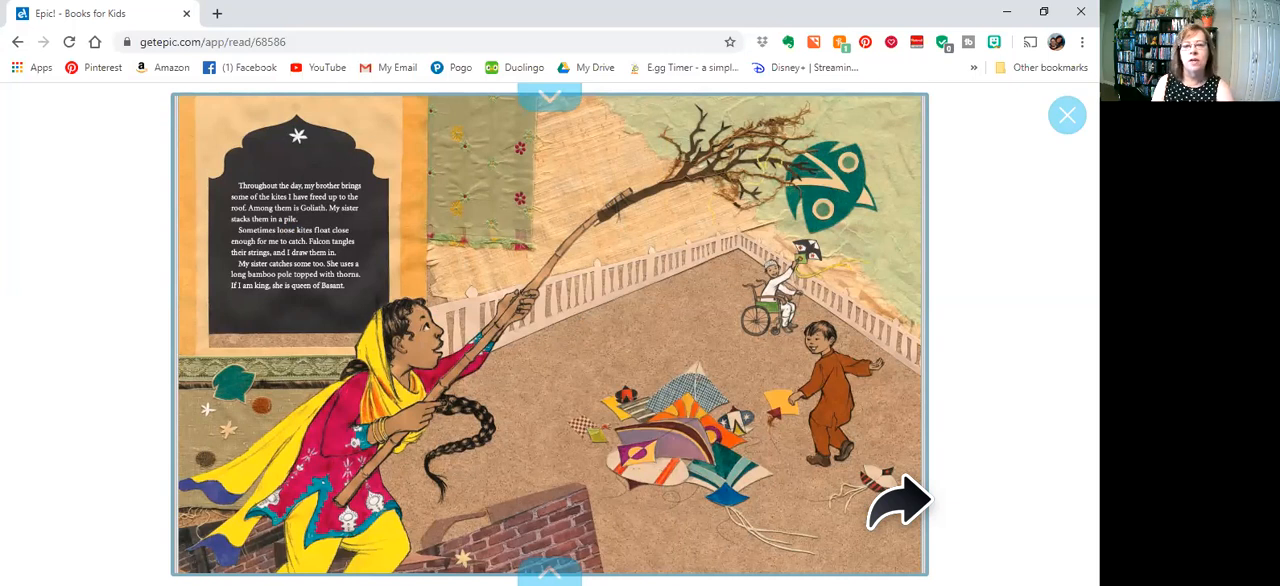
Page forward past the sunset rooftop and alley pages to the dusky street spread with crows overhead
left_click(898, 500)
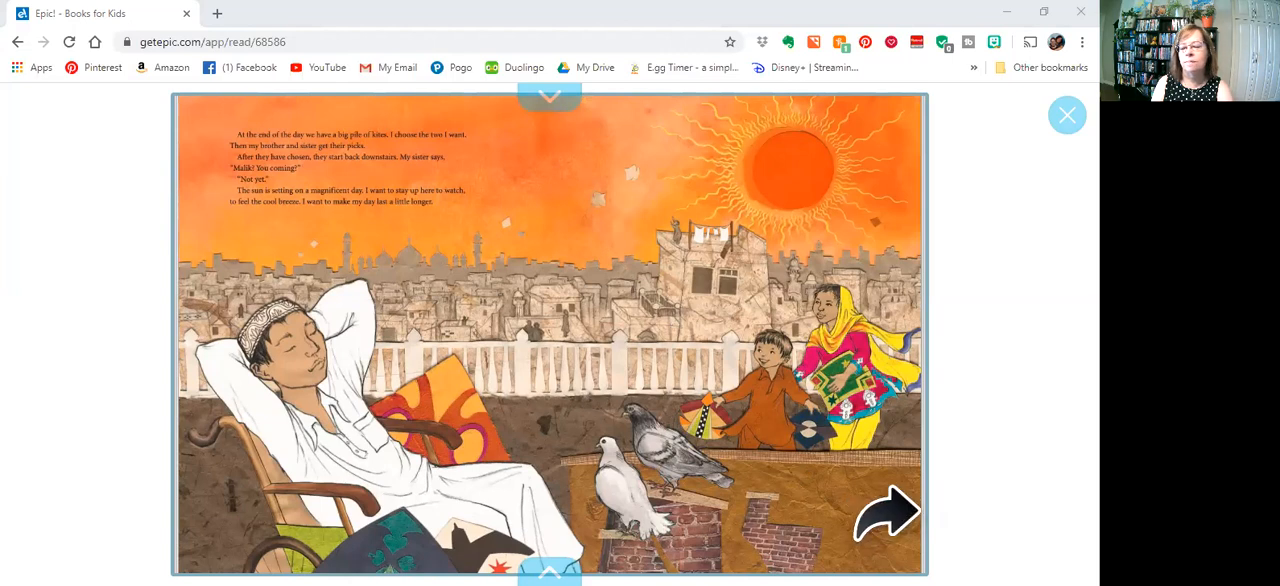
left_click(888, 516)
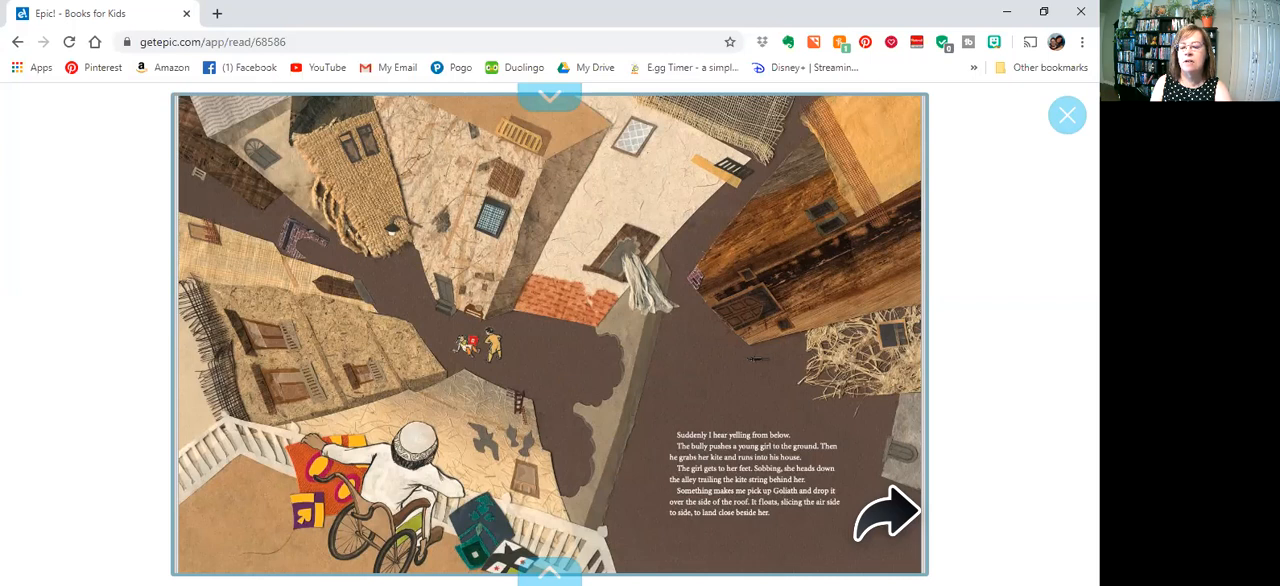
left_click(888, 516)
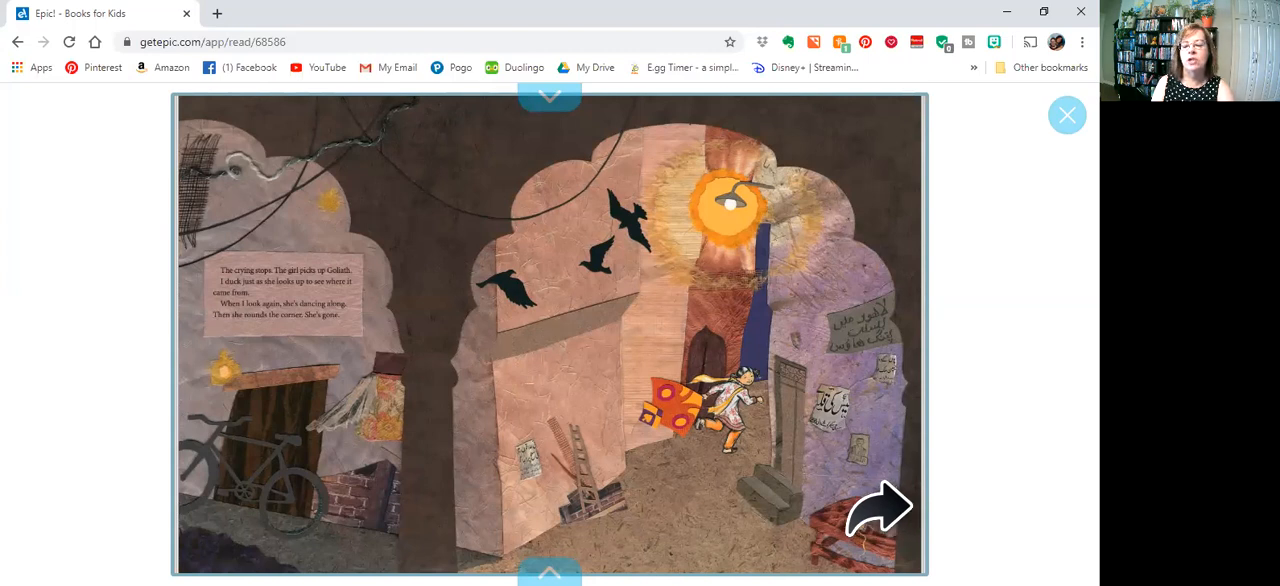
Page forward past the fireworks night spread to the closing About Basant author's note
left_click(880, 506)
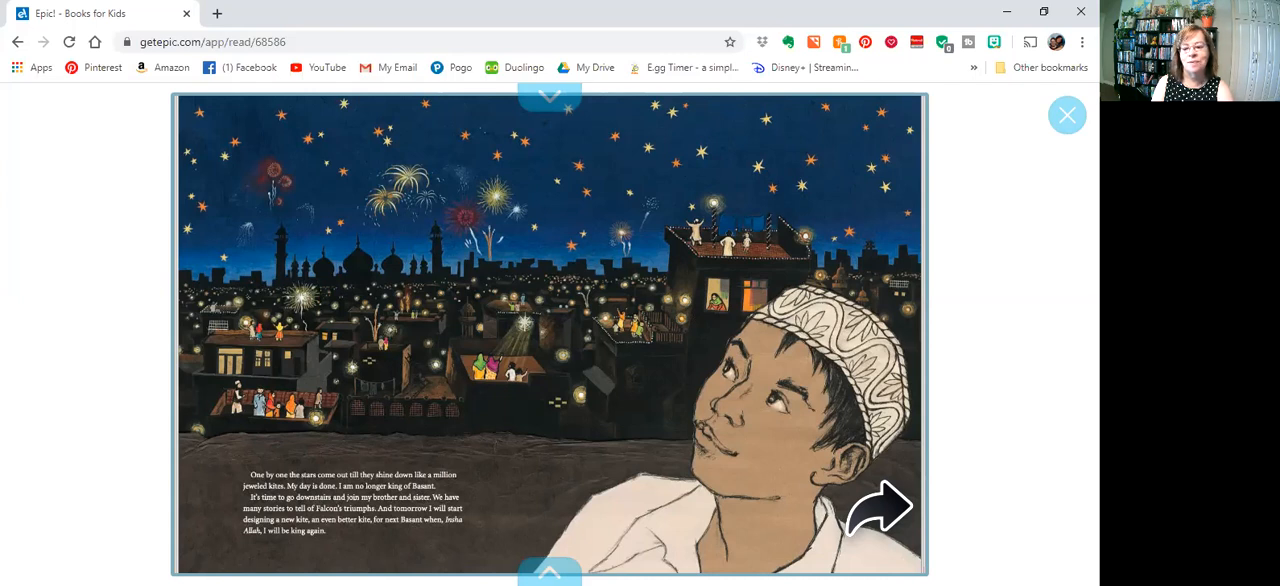
left_click(880, 506)
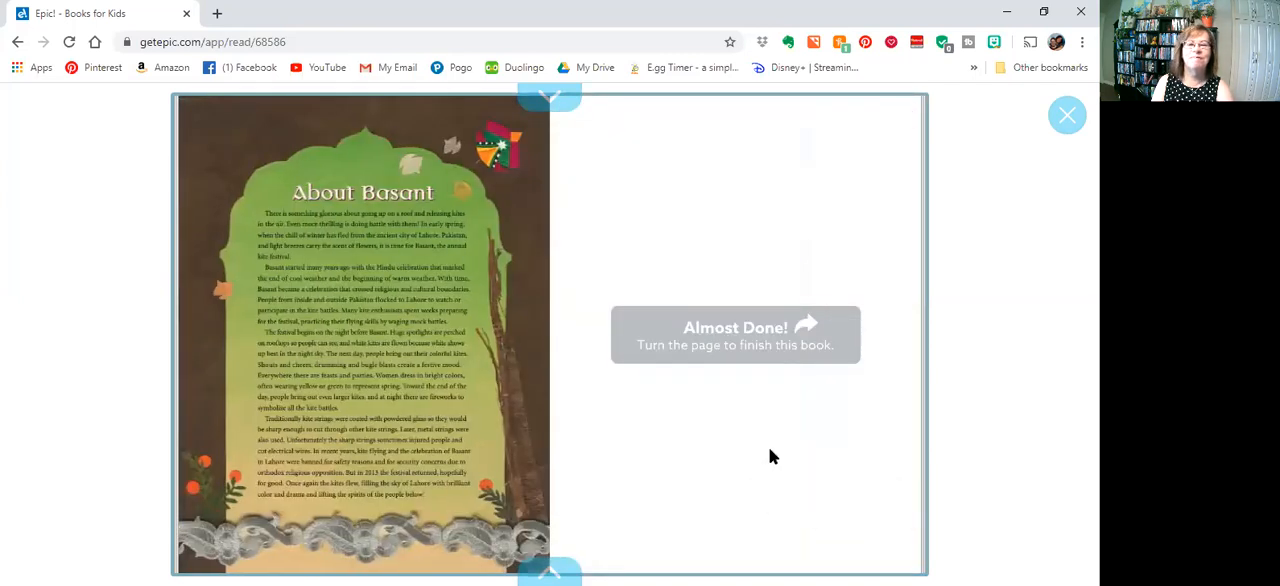
mouse_move(664, 136)
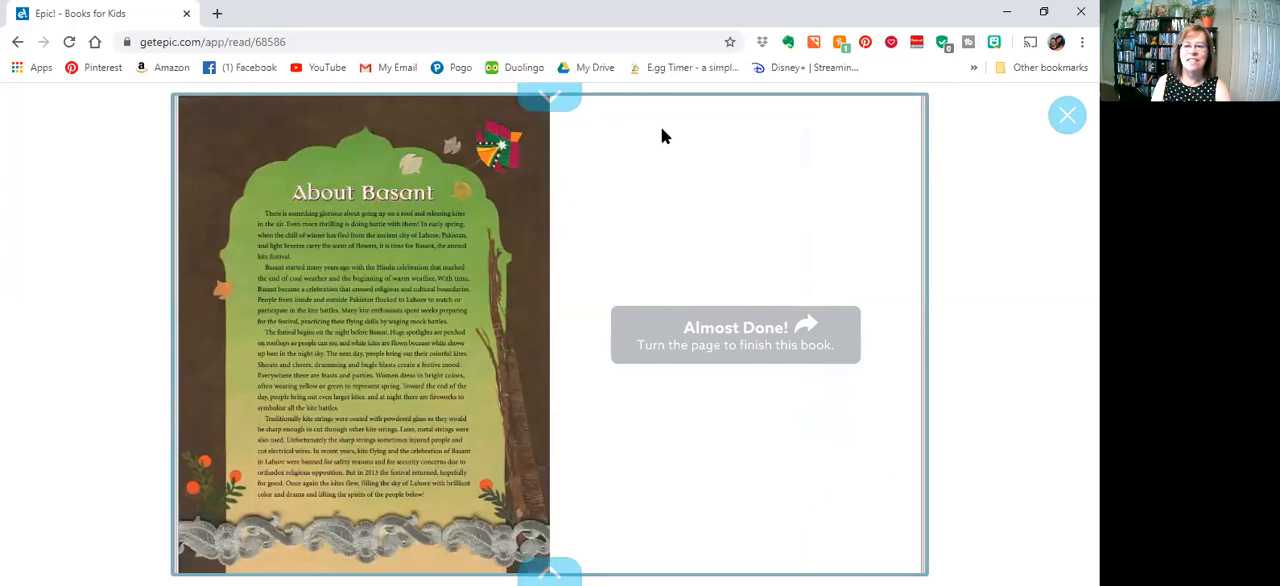